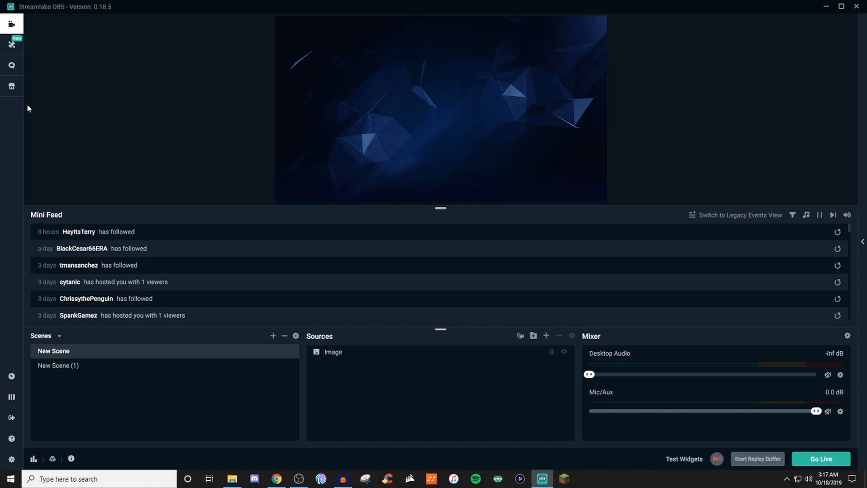
mouse_move(10, 86)
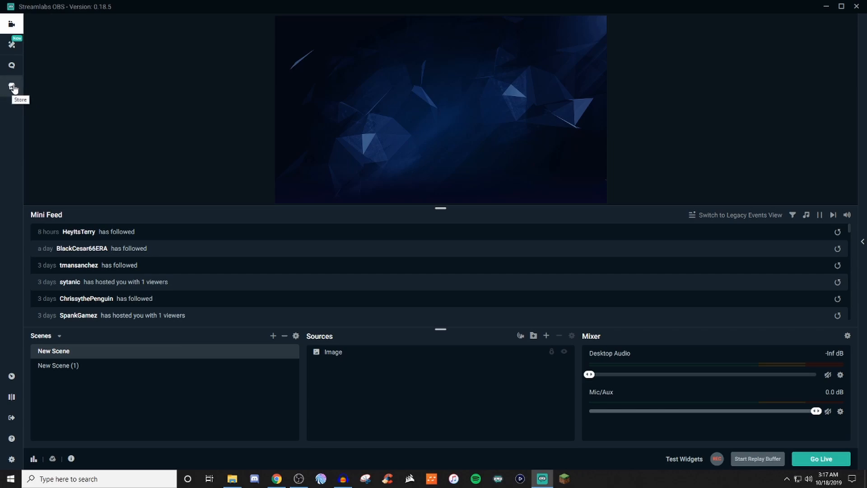
Step: Switch from the scene editor to the App Store page via the left navigation bar
left_click(11, 87)
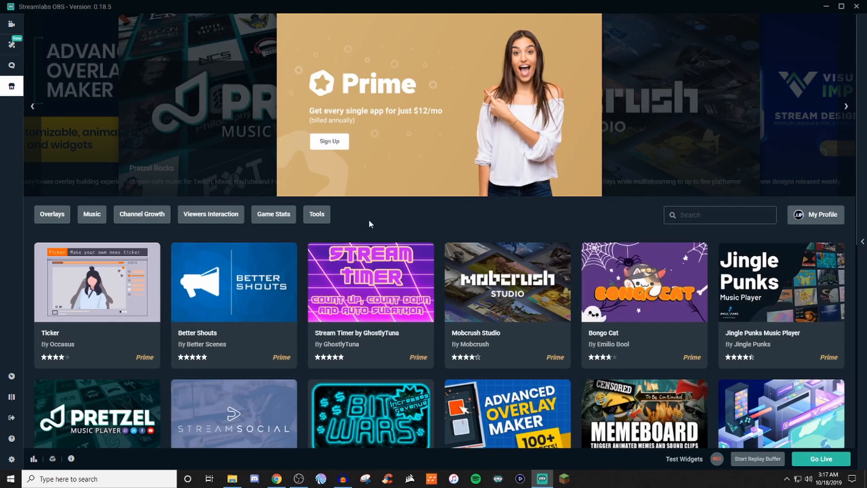
mouse_move(419, 164)
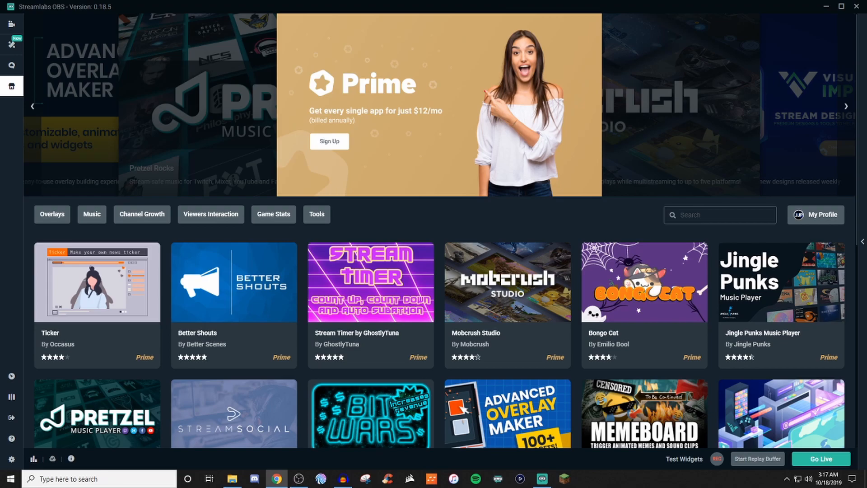
Step: Start Prime sign-up from the banner, glance at the Chrome checkout, then close it
left_click(329, 142)
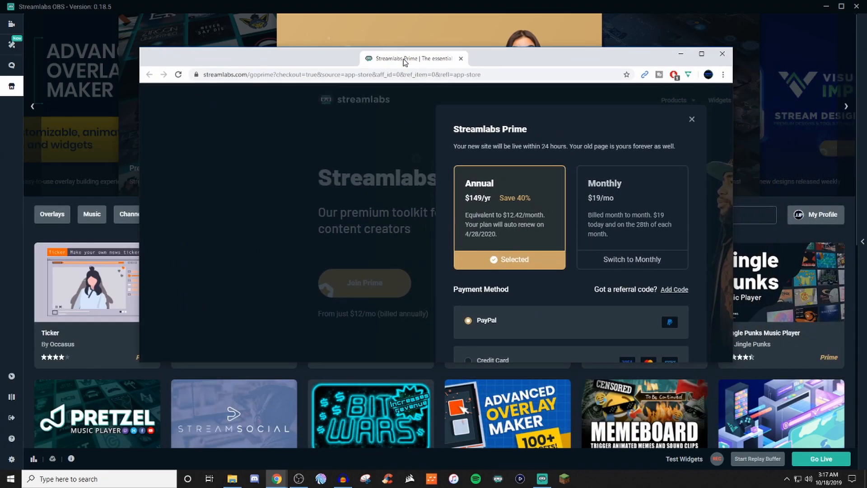
left_click(701, 53)
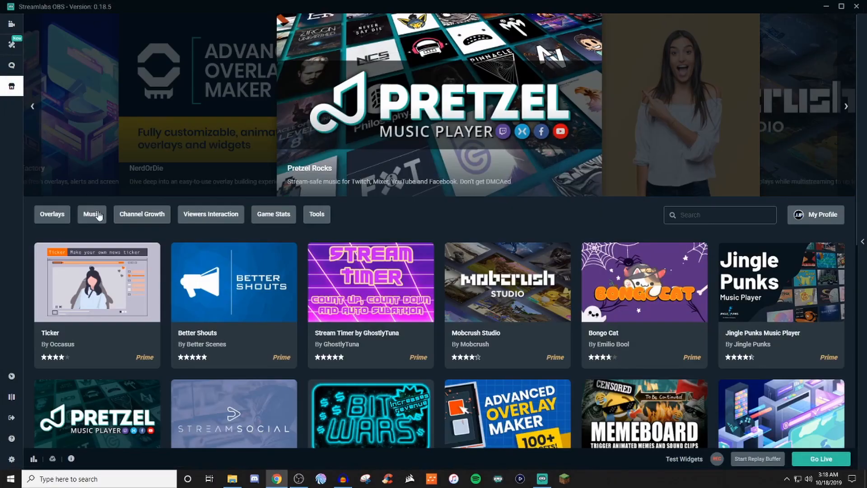
mouse_move(303, 246)
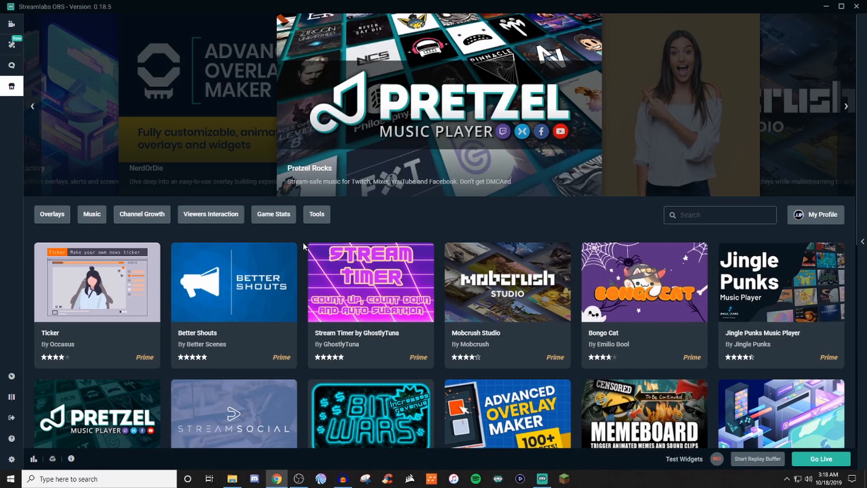
Step: Scroll to the end of the first catalog page, reaching apps like Polls and Pulsoid
scroll("down", 3)
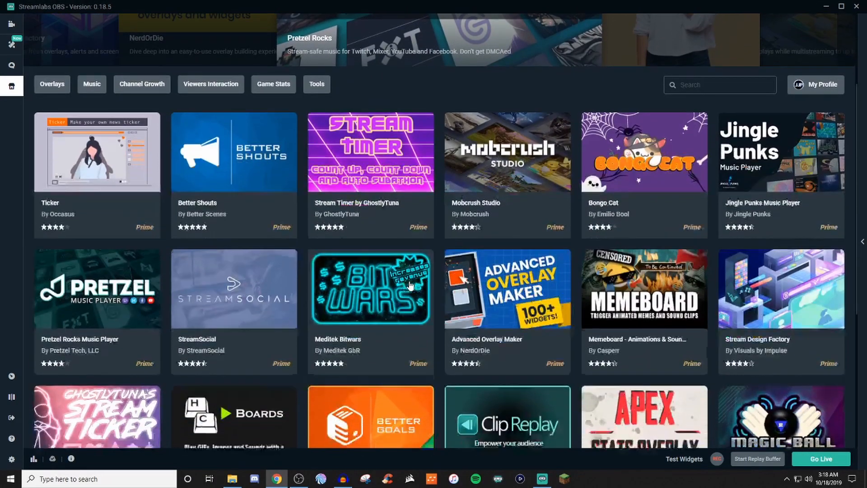
scroll("down", 3)
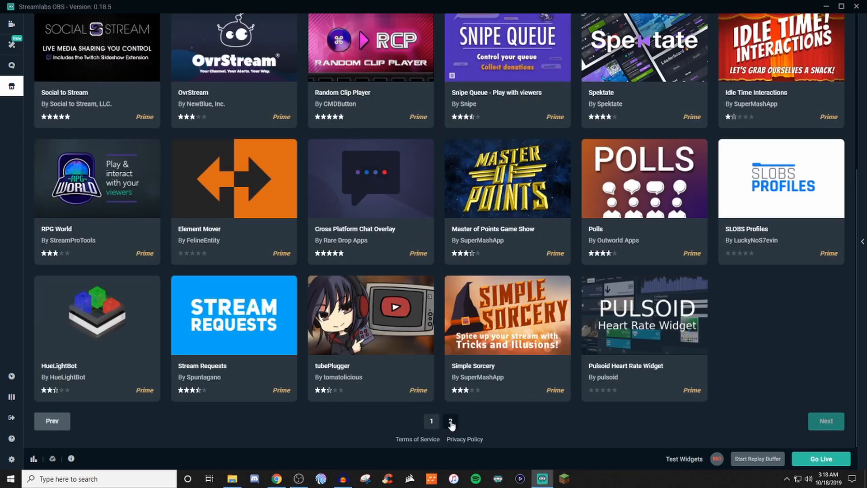
mouse_move(350, 428)
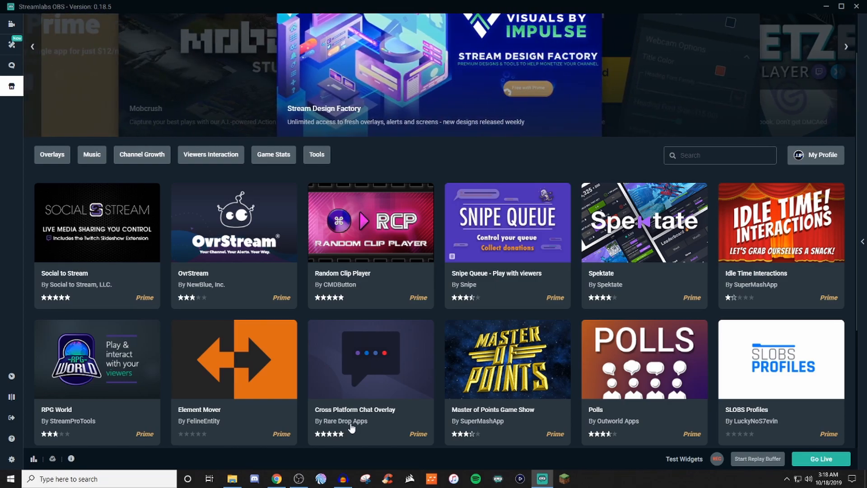
mouse_move(203, 233)
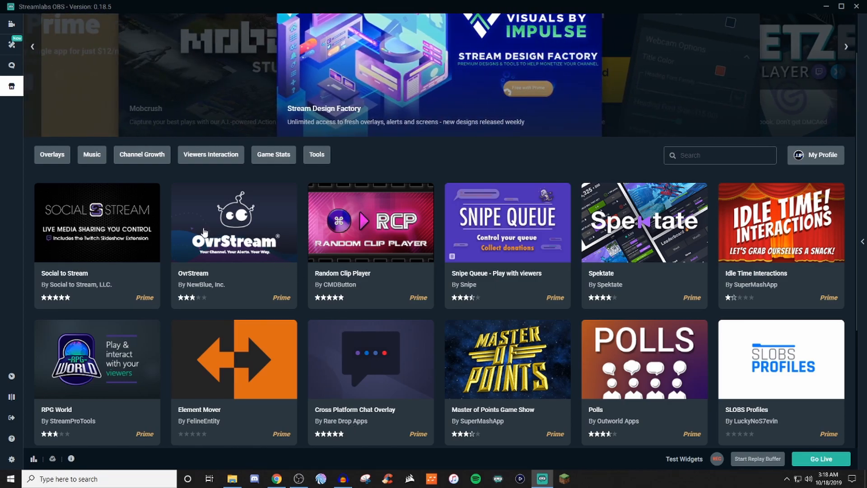
mouse_move(255, 294)
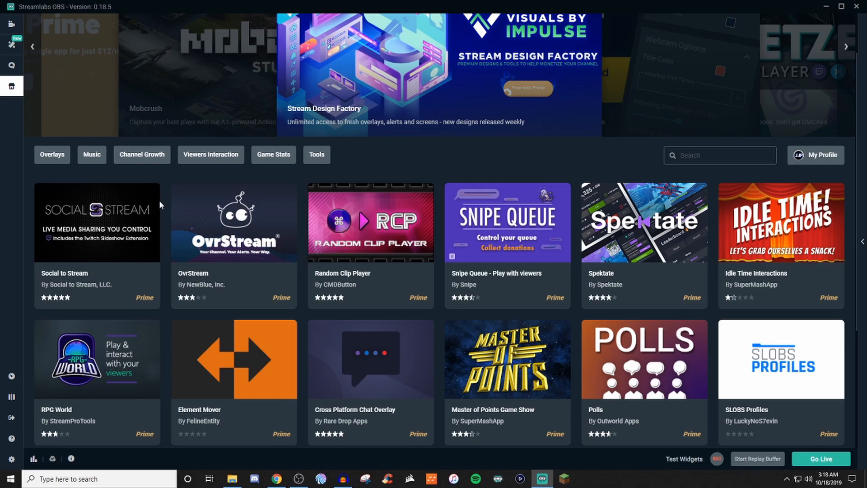
Step: Filter the store to Music, leaving Jingle Punks and Pretzel Rocks listed
left_click(92, 155)
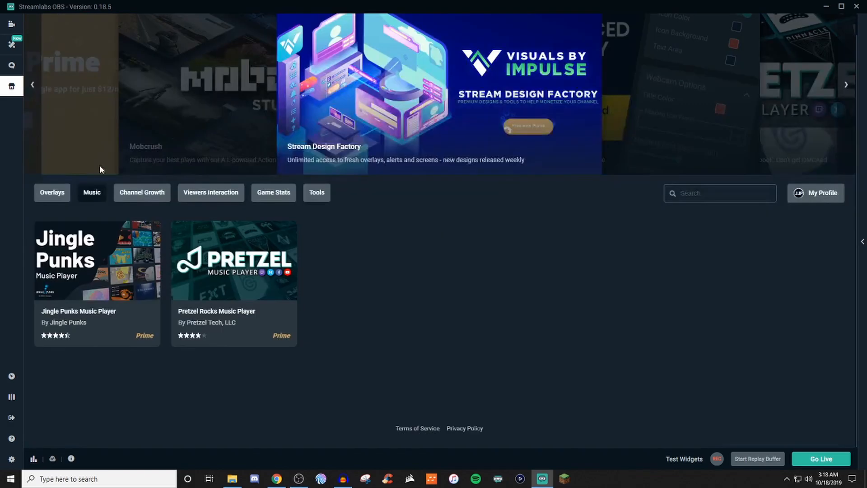
mouse_move(303, 380)
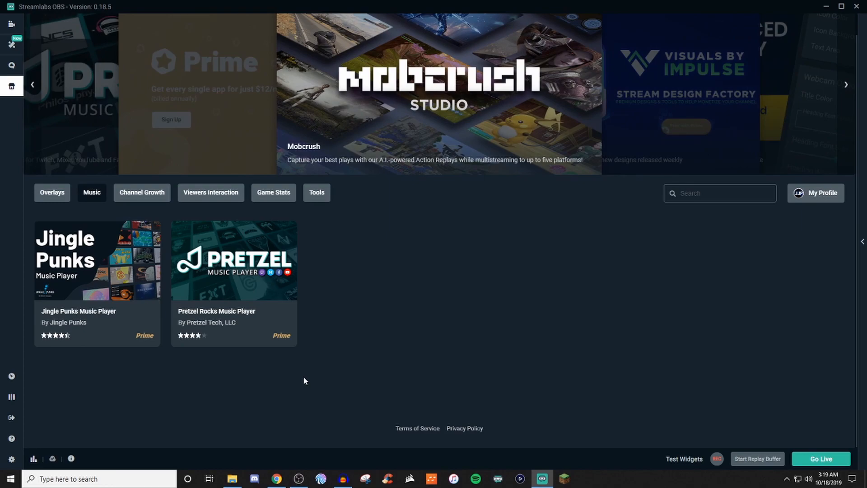
mouse_move(361, 352)
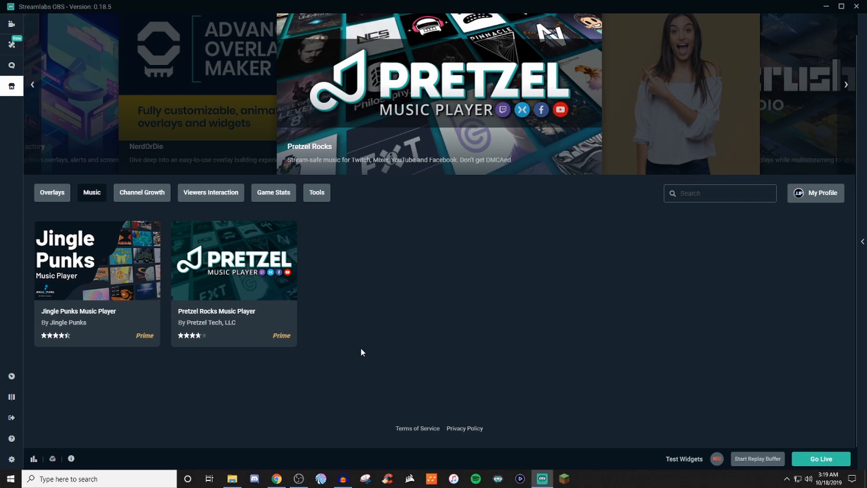
mouse_move(358, 309)
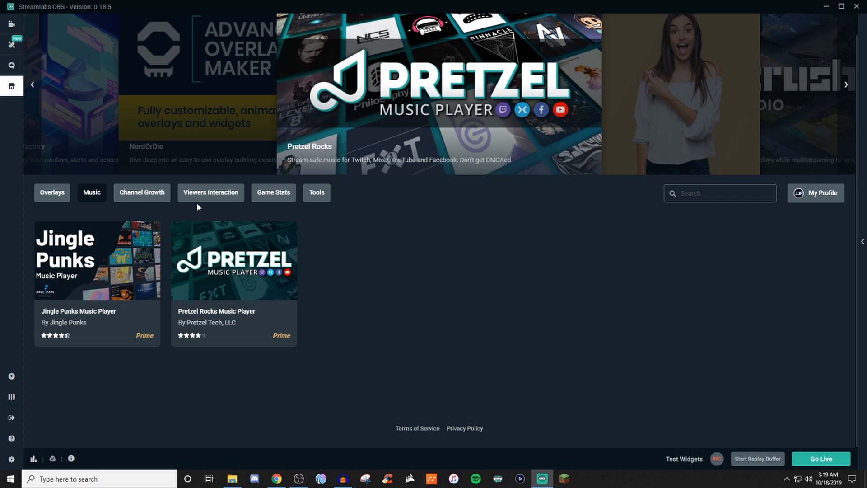
Step: Filter to Viewers Interaction and browse Bitwars, Clip Replay, Magic Ball and Stream Requests
left_click(211, 192)
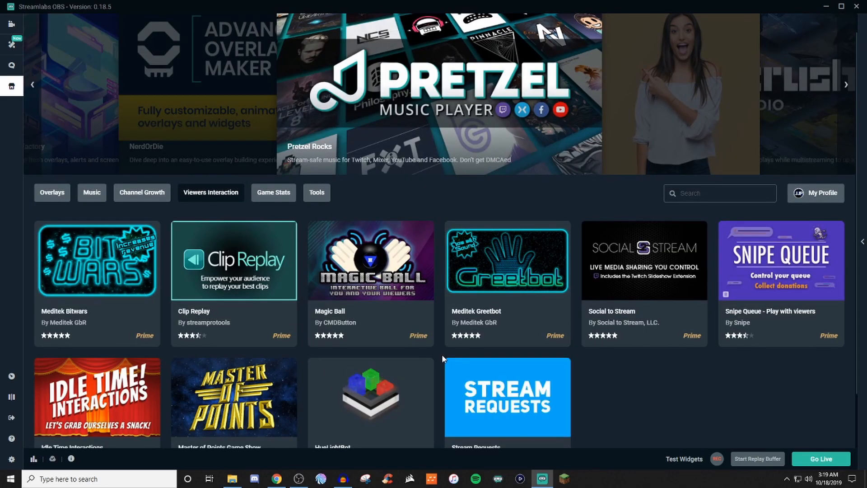
mouse_move(686, 418)
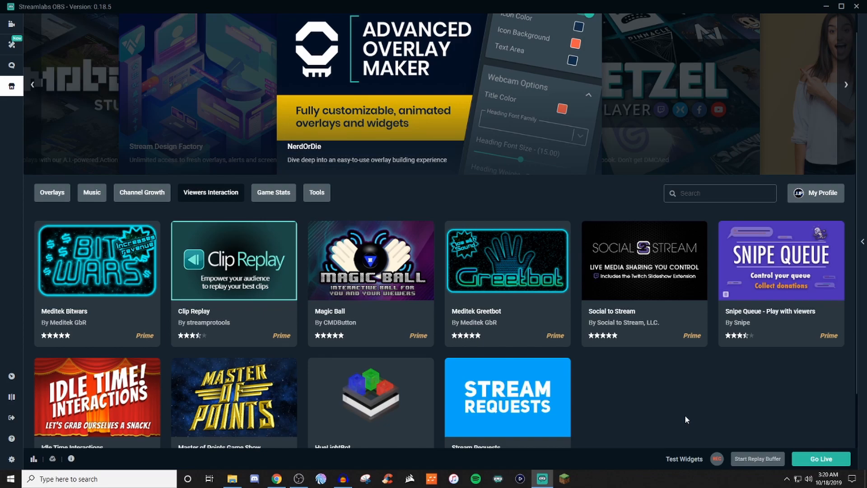
scroll("down", 3)
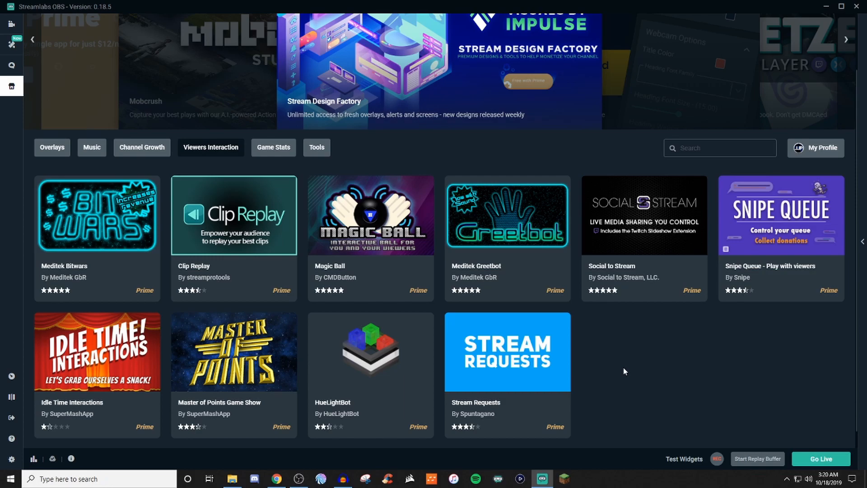
mouse_move(390, 164)
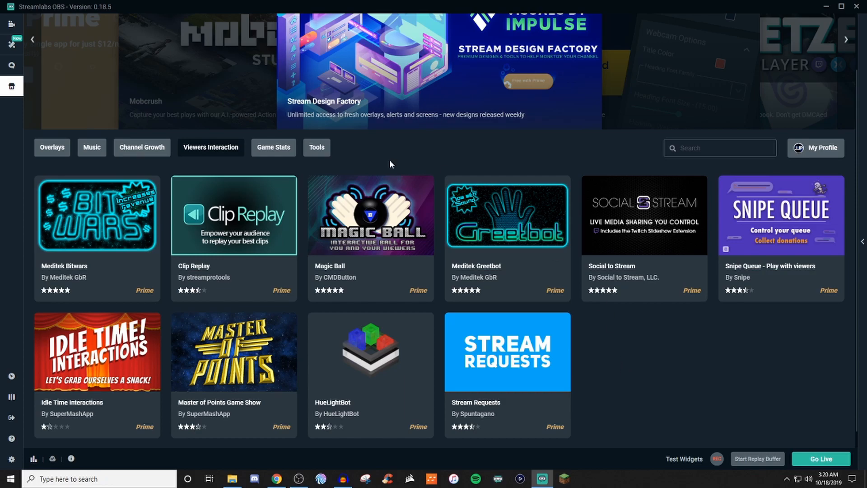
Step: Check the Tools category, then filter to Overlays showing Ticker, Better Shouts and Bongo Cat
left_click(316, 148)
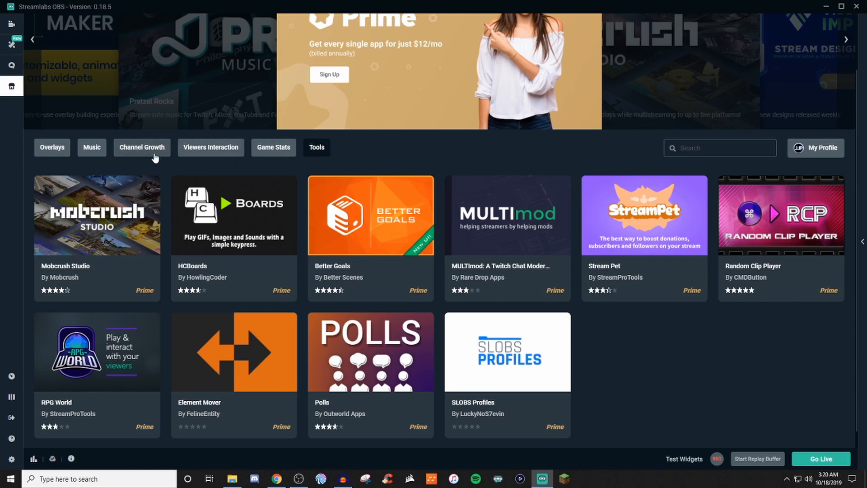
left_click(52, 148)
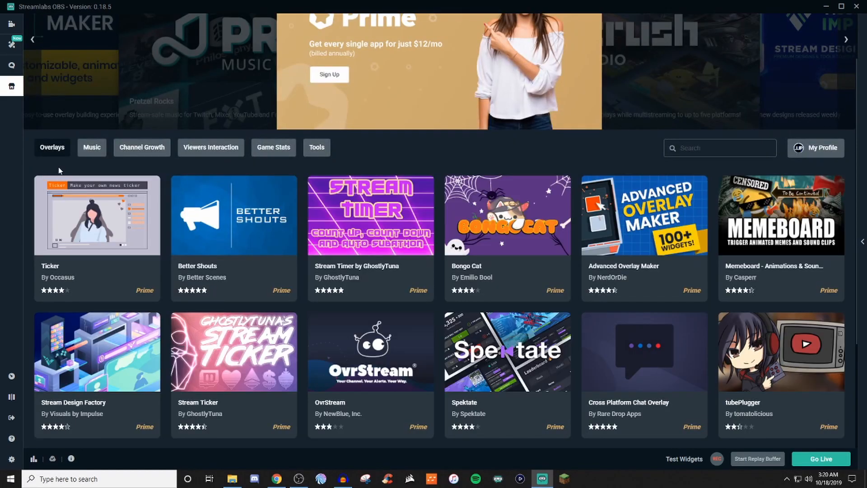
mouse_move(118, 178)
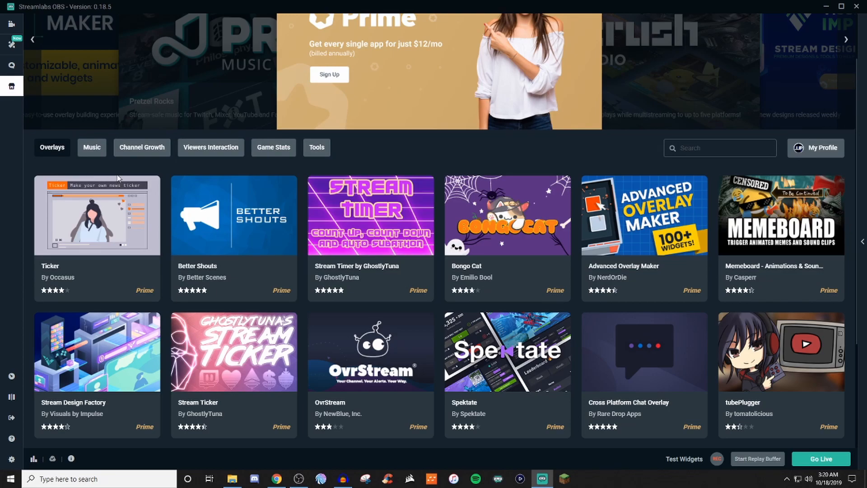